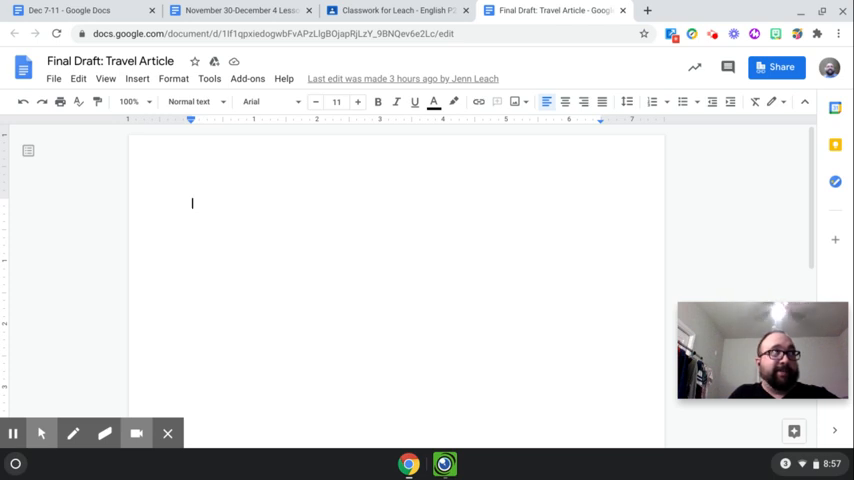
mouse_move(704, 48)
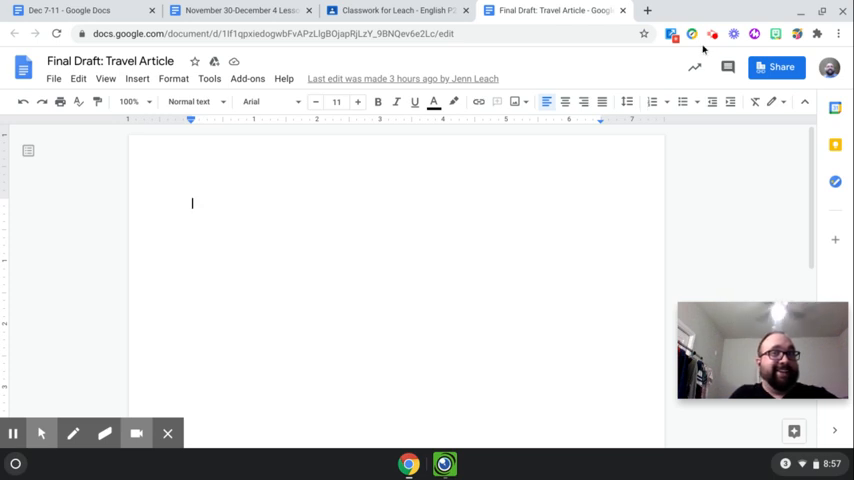